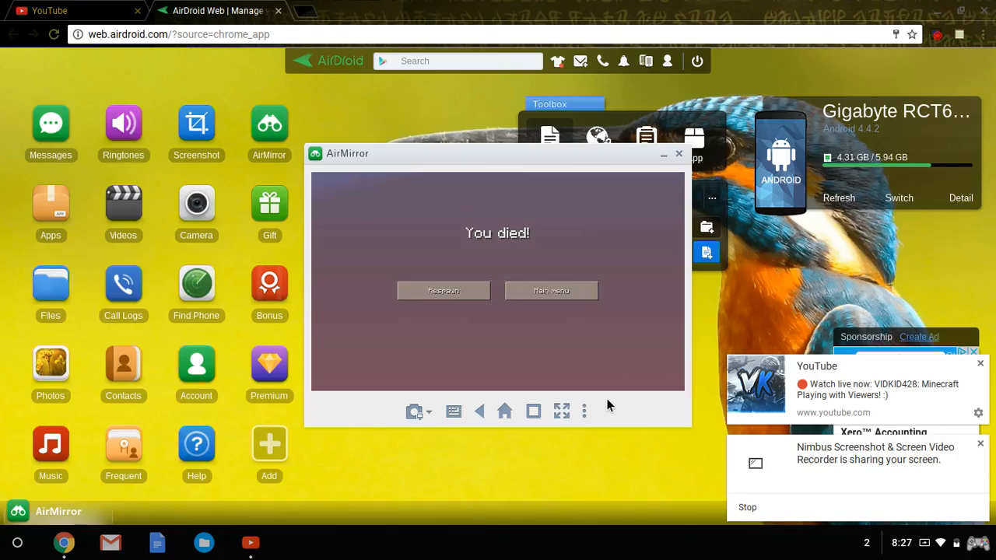
{"action": "mouse_move", "coordinate": [932, 101]}
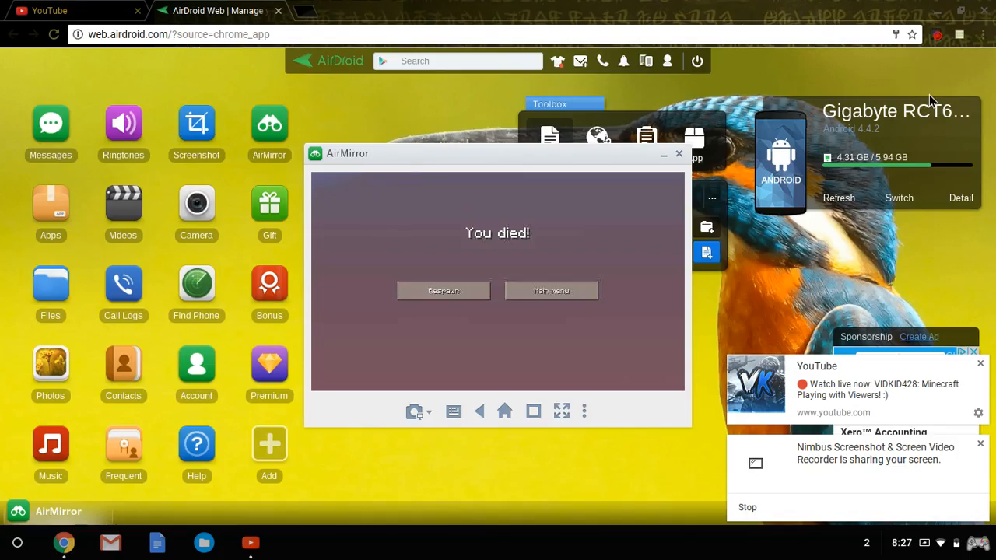